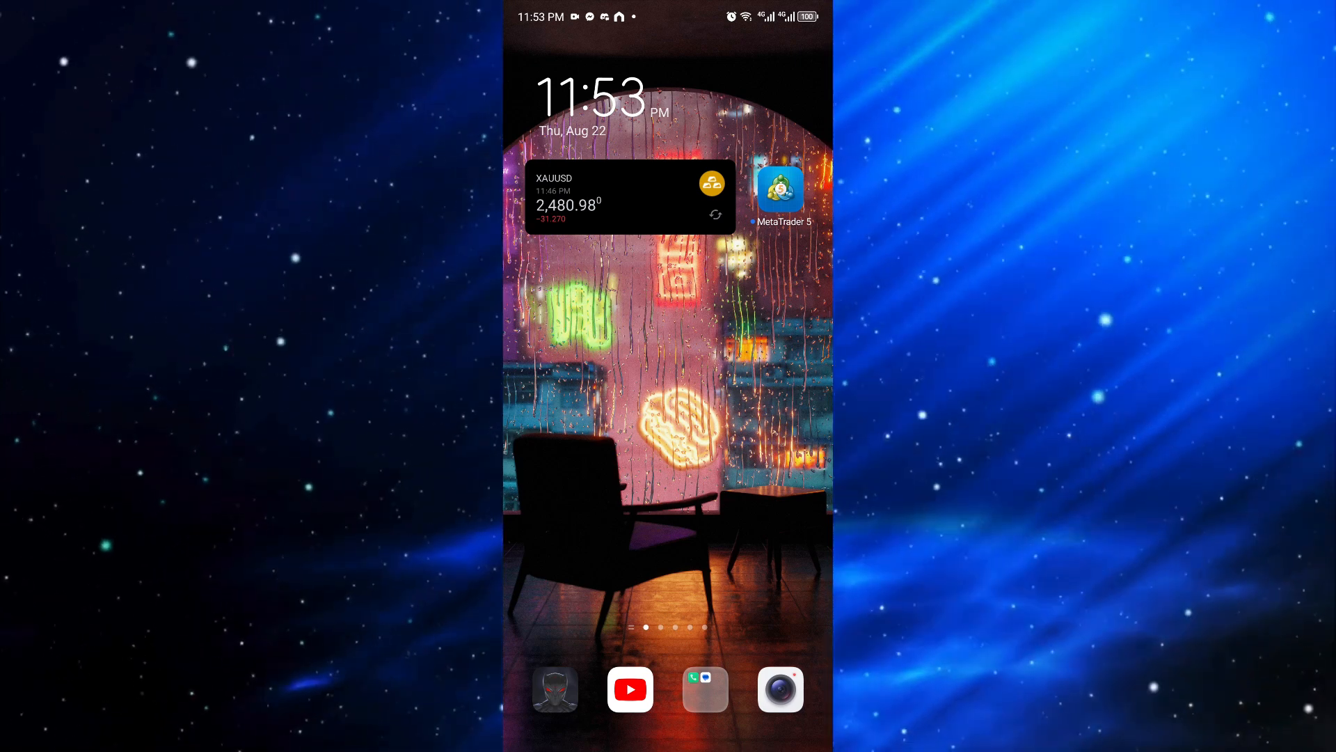
Search the launcher's app drawer for 'Bina' and launch Binance
scroll(up, 3)
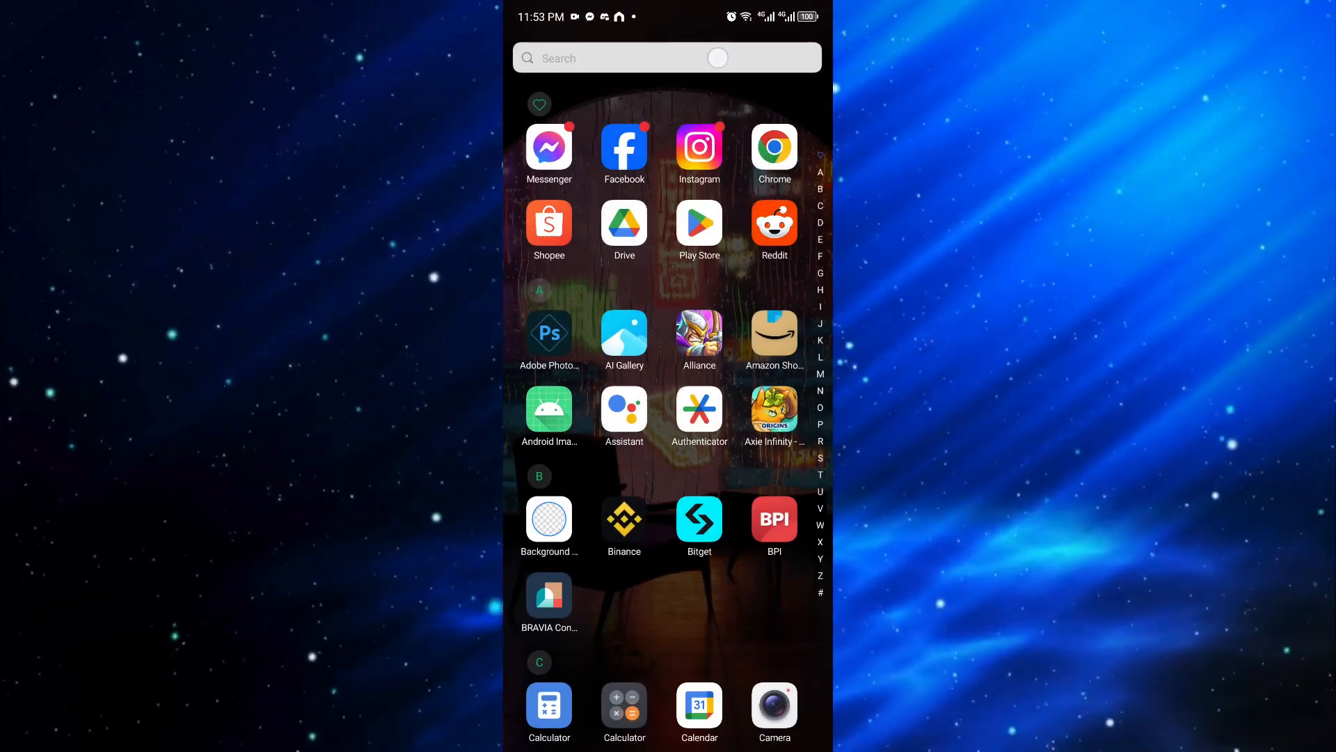
text(Pay)
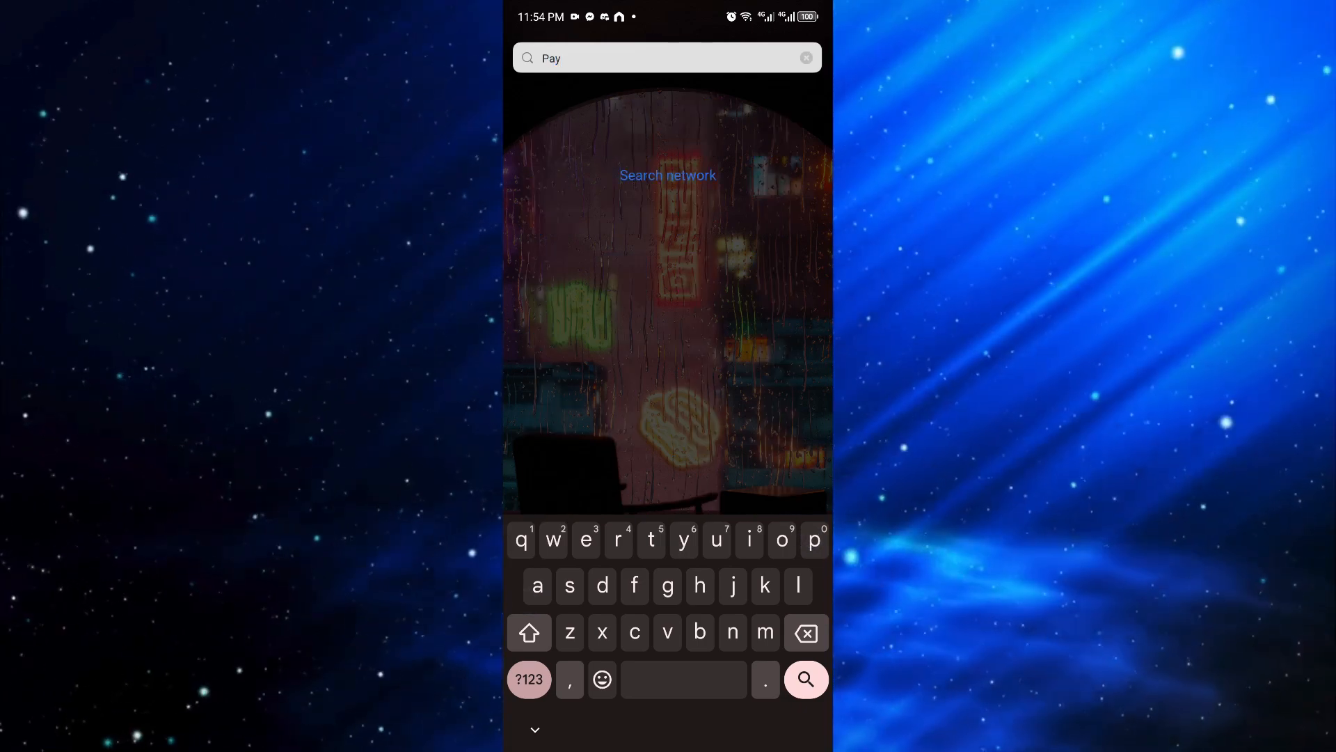
click(805, 58)
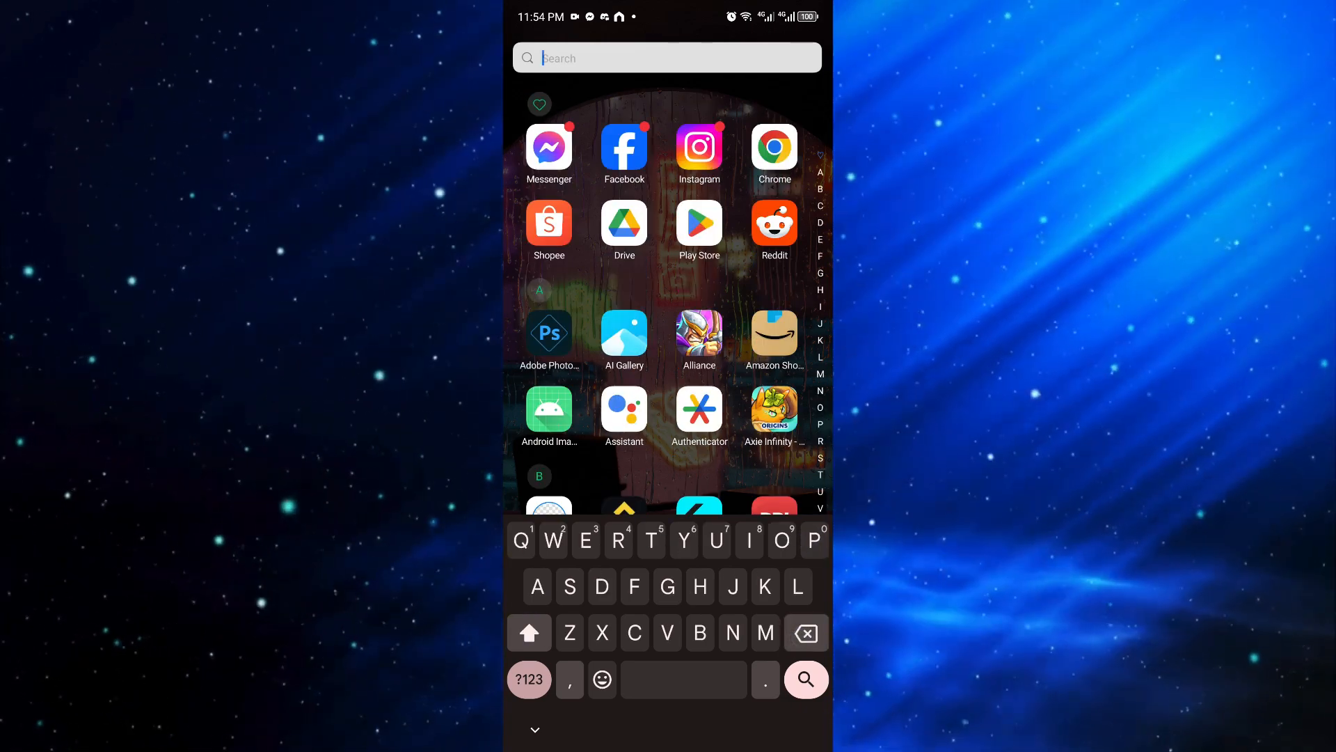
click(773, 149)
text(Bina)
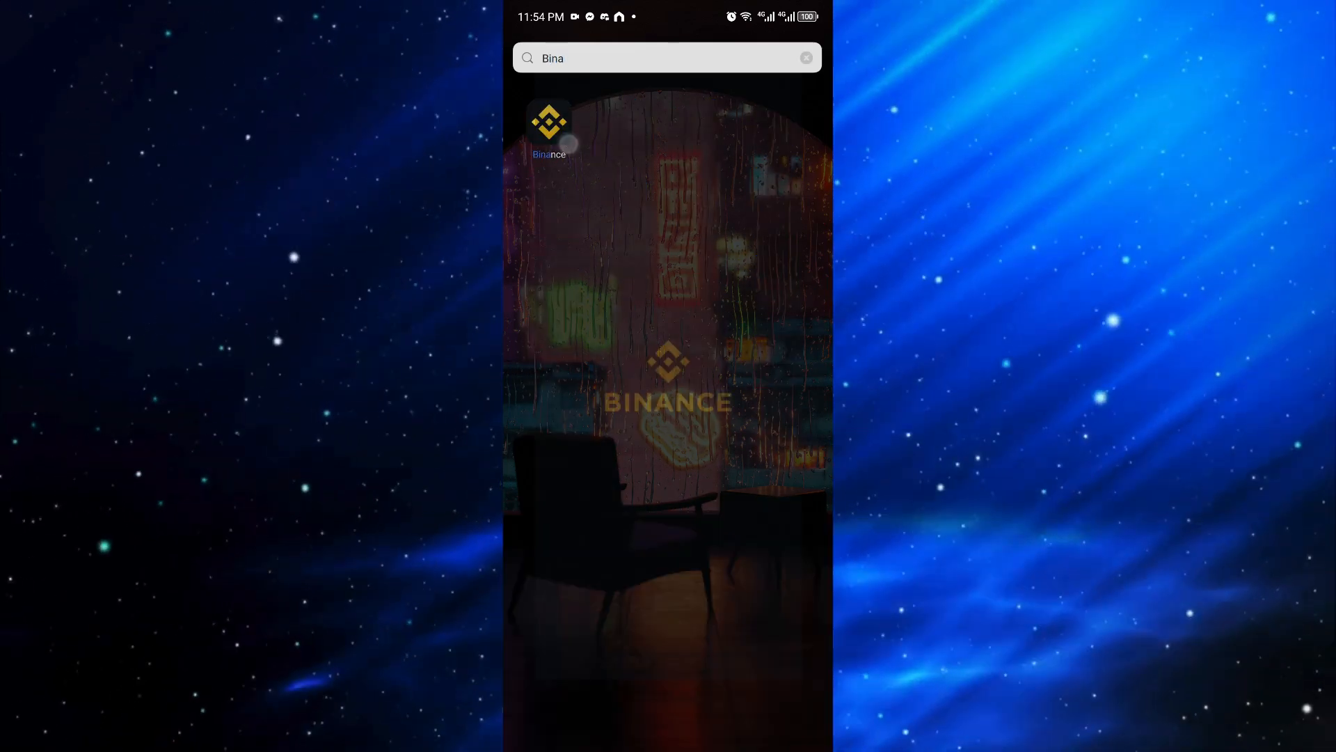
Open Binance and show the Add Funds options
click(550, 120)
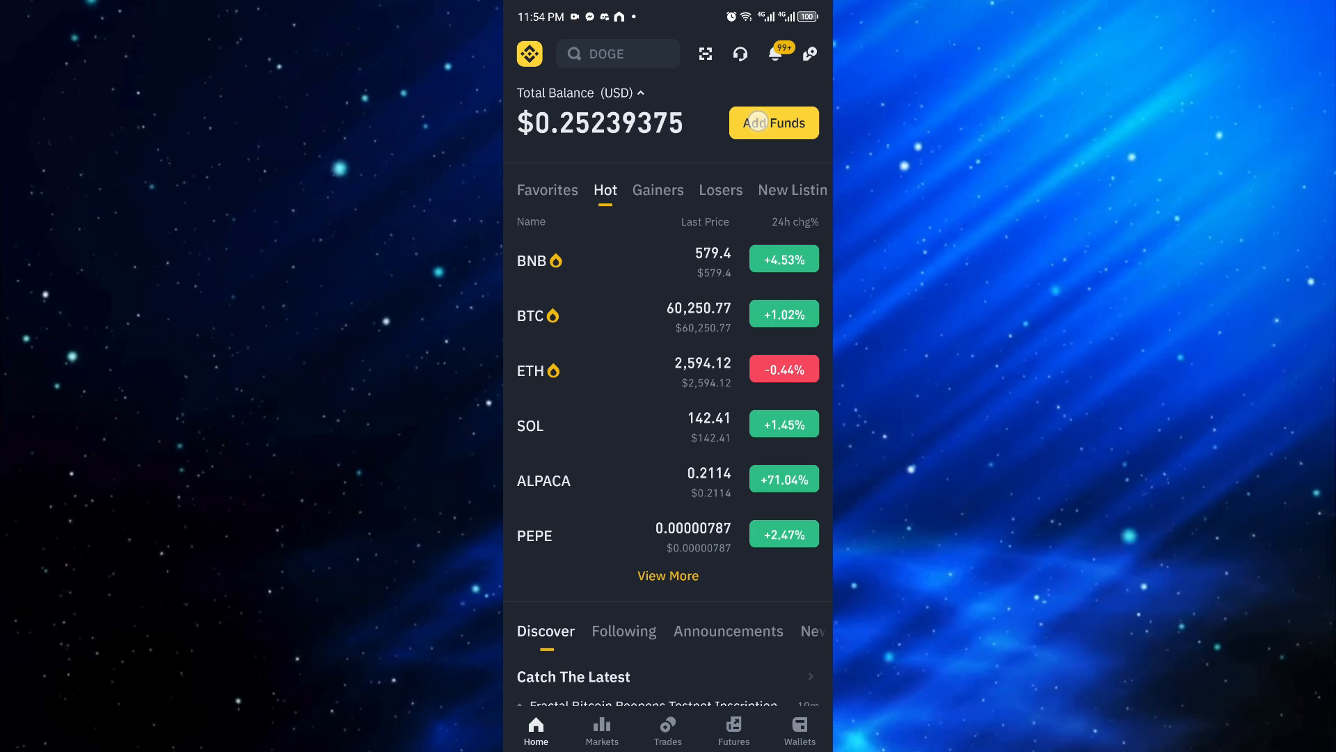
click(773, 122)
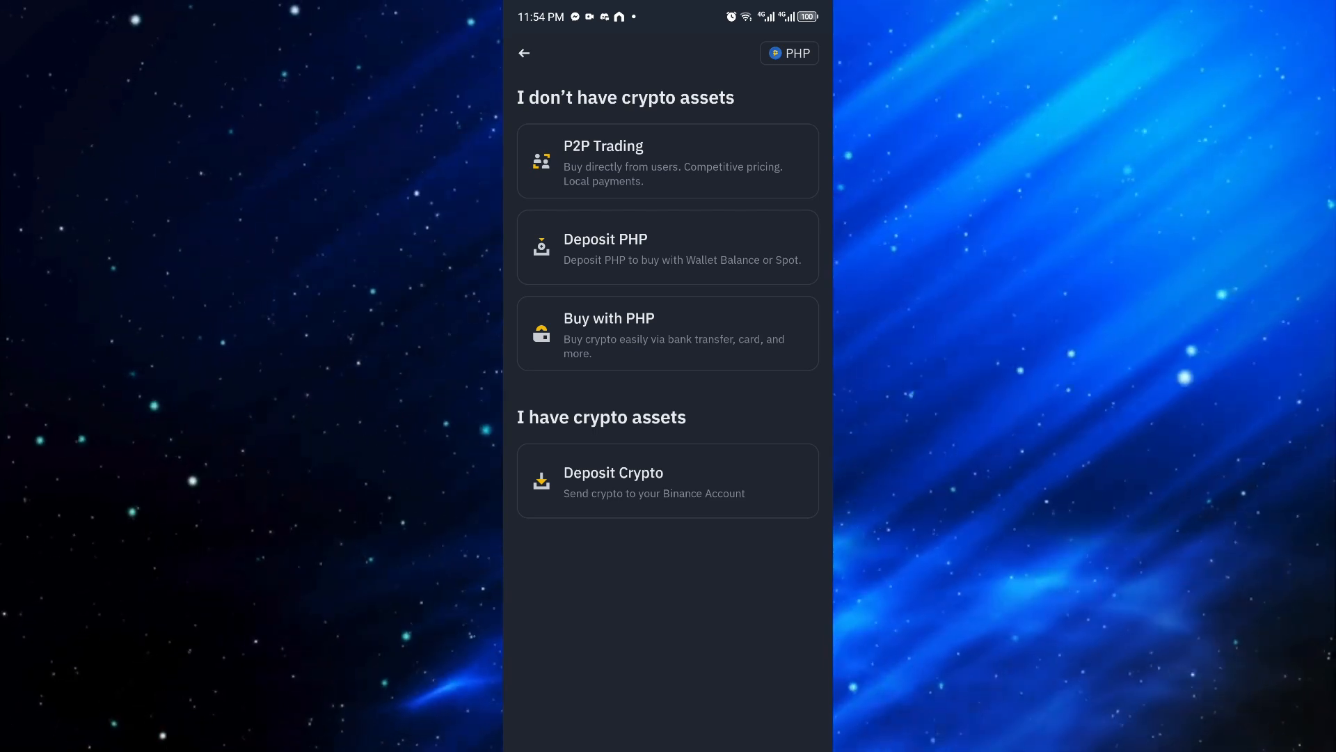
Browse the PHP deposit methods, then reach Buy Crypto for USDT with PHP via Gcash
click(709, 237)
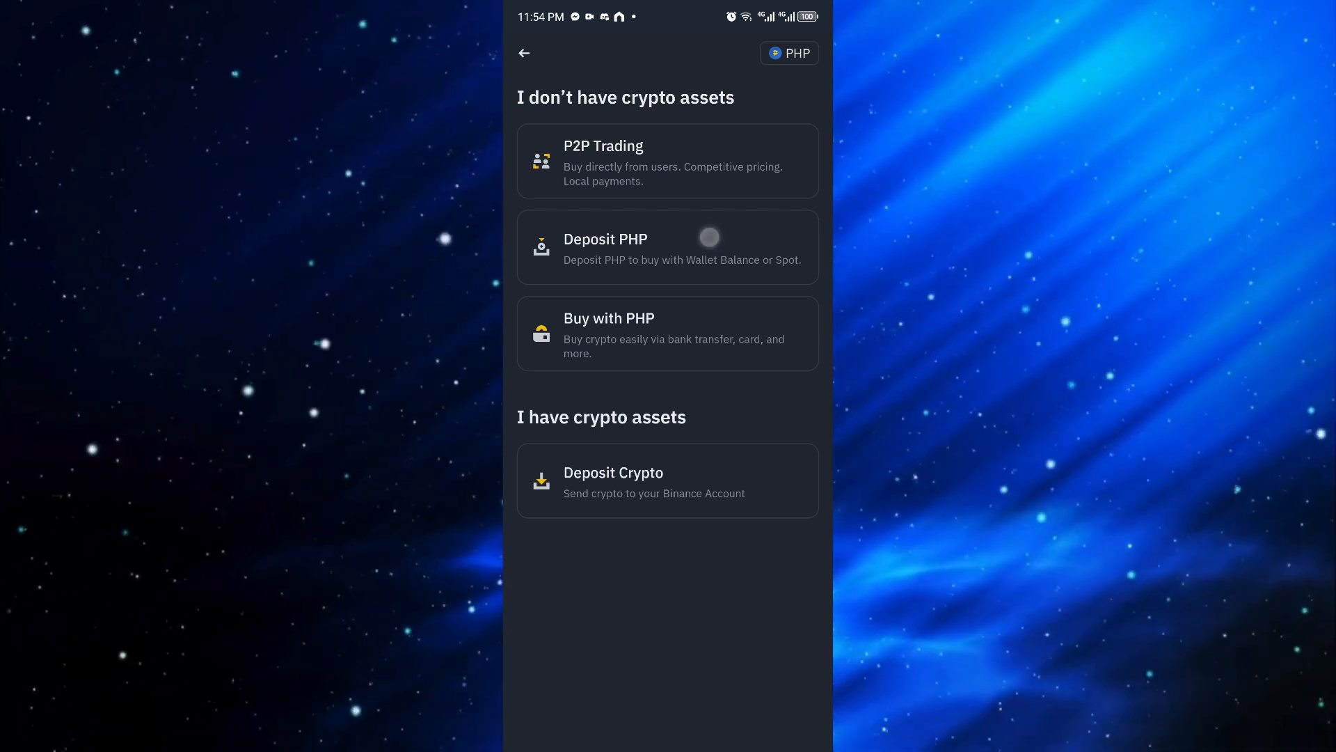
click(667, 247)
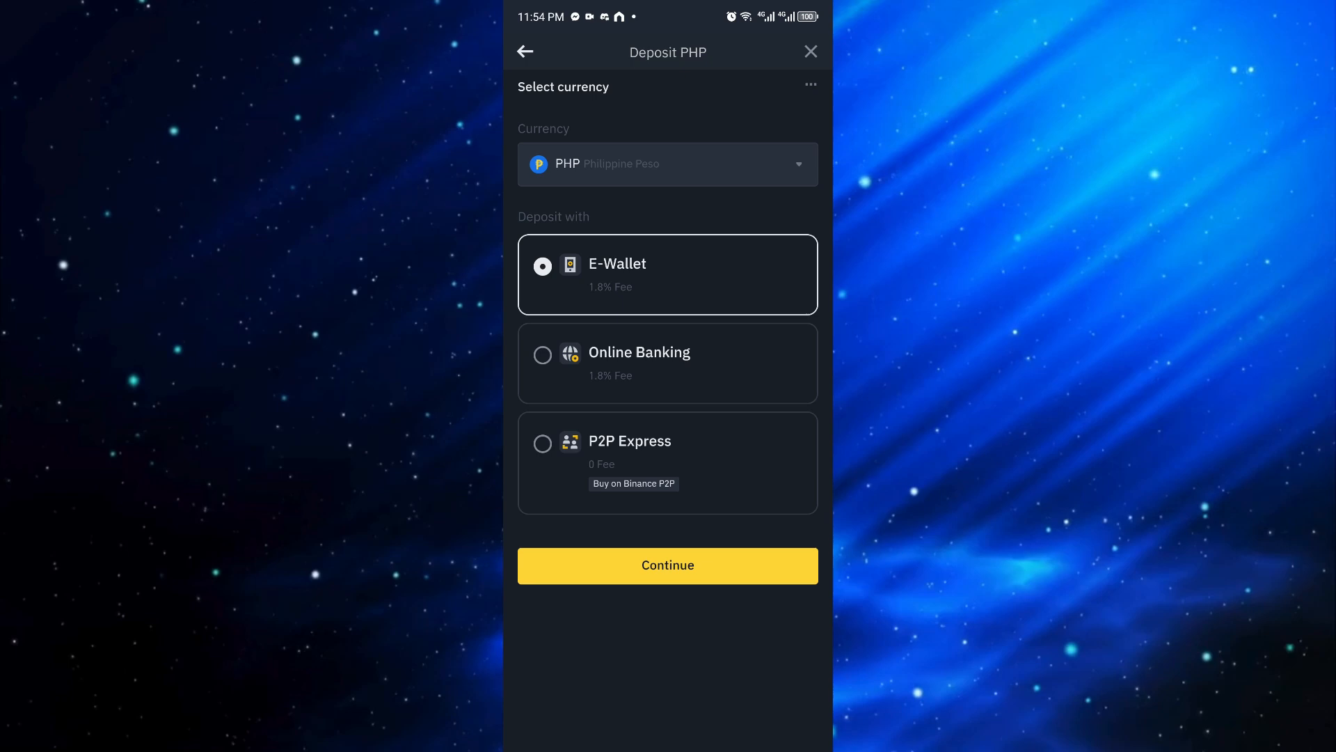
click(667, 565)
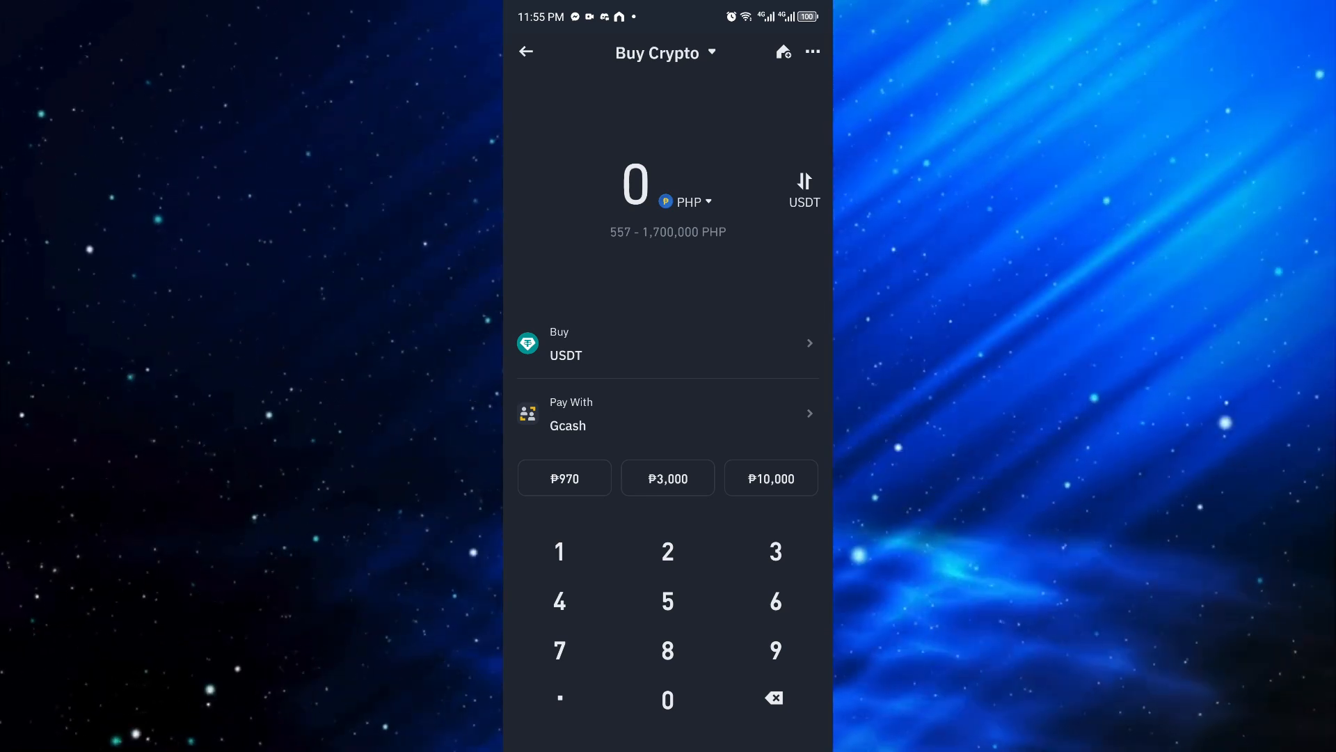
Enter a ₱3,000 USDT purchase and reopen the Pay With payment list
click(668, 478)
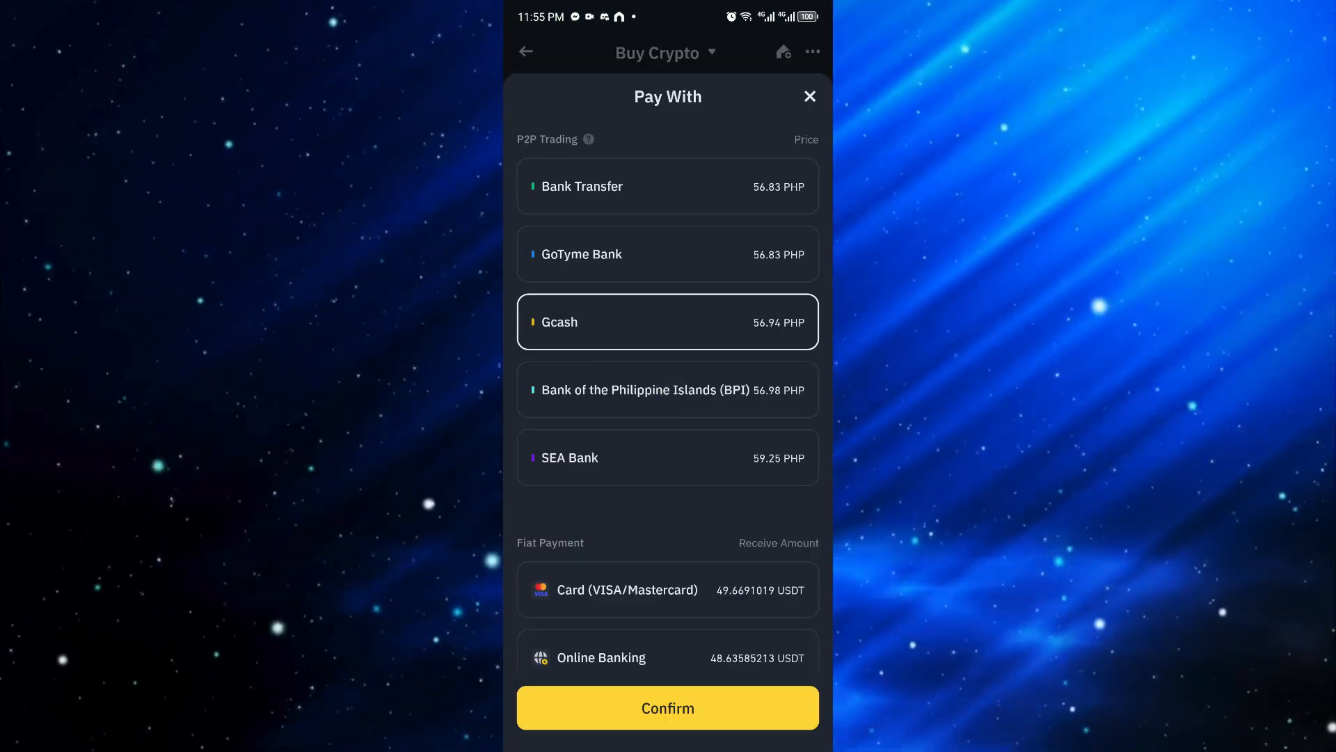
click(668, 707)
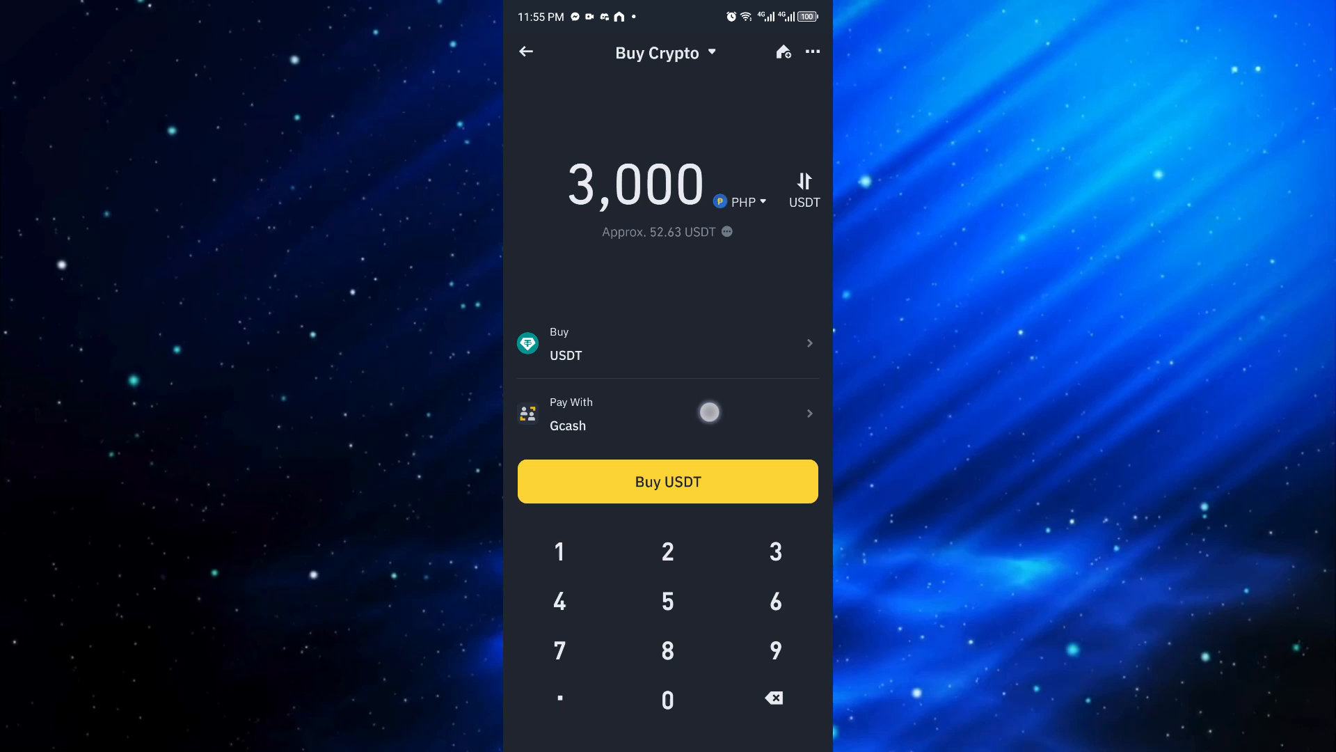
click(667, 413)
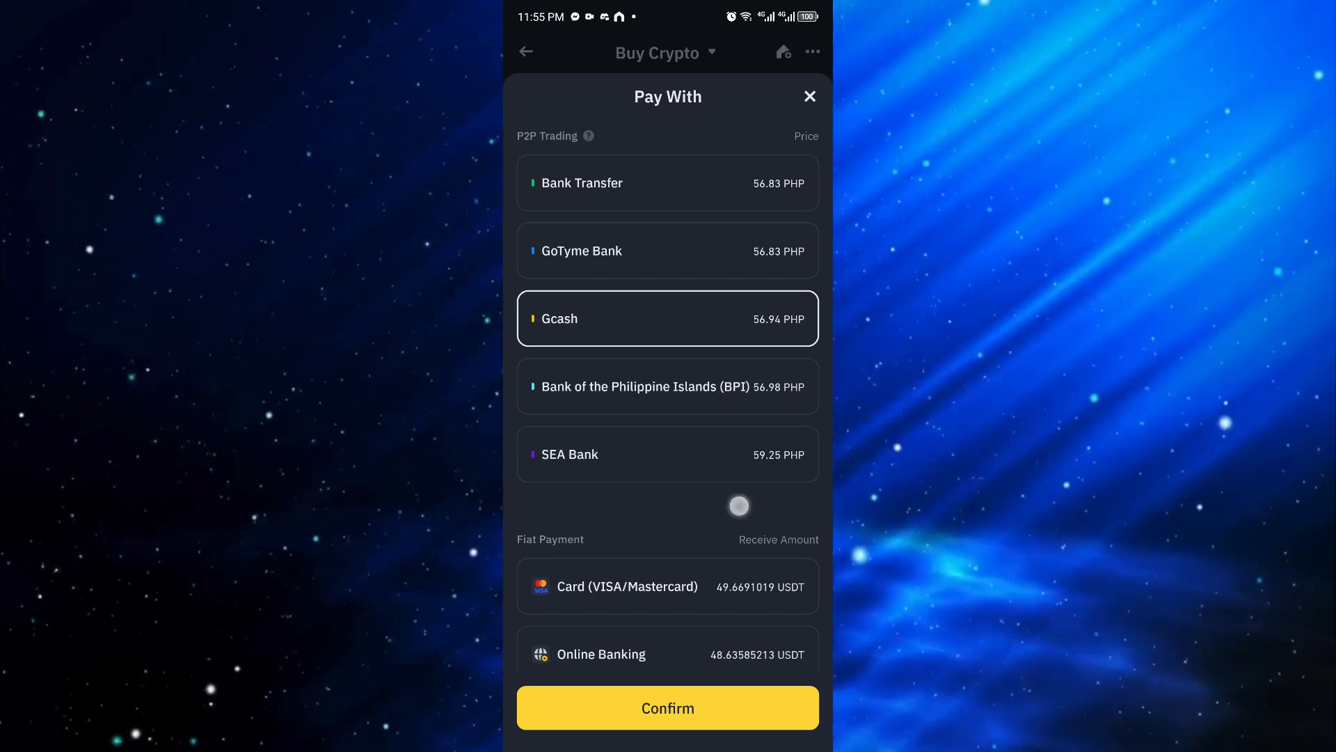
Switch the payment method from Gcash to Online Banking
scroll(down, 3)
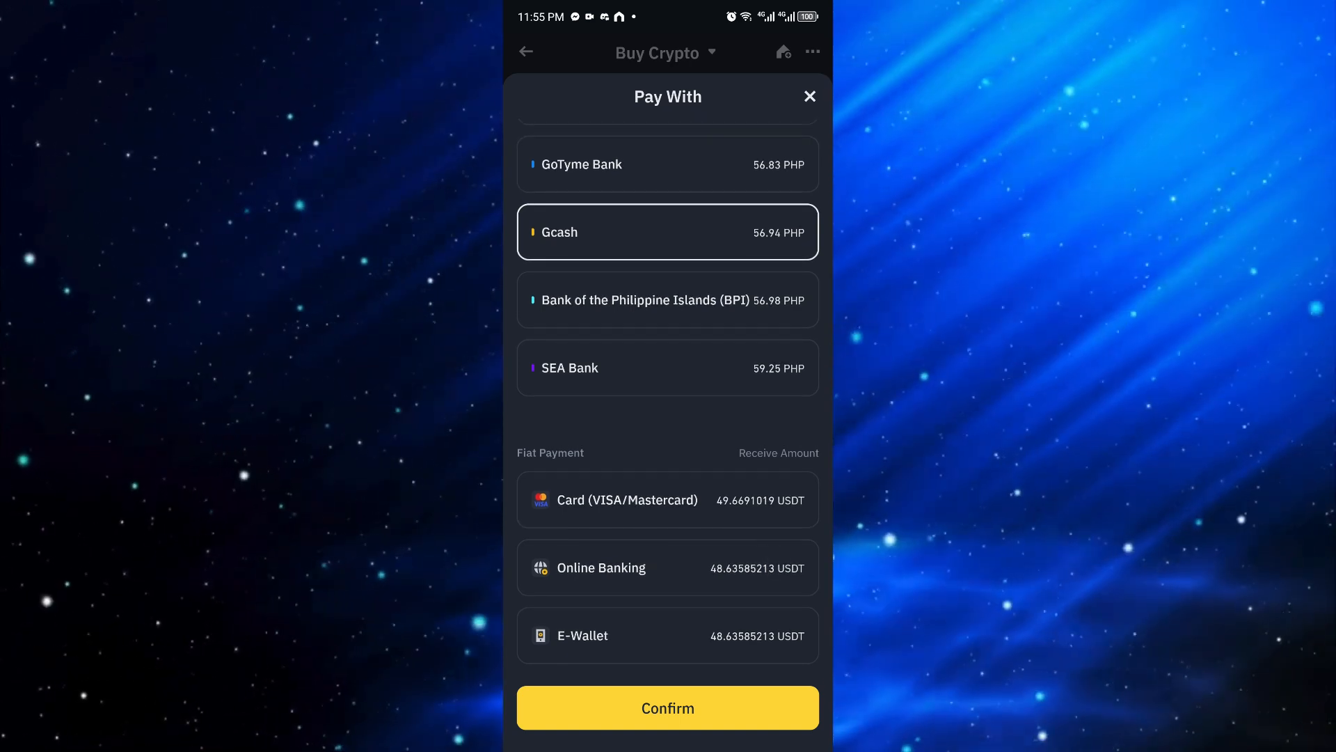
click(668, 634)
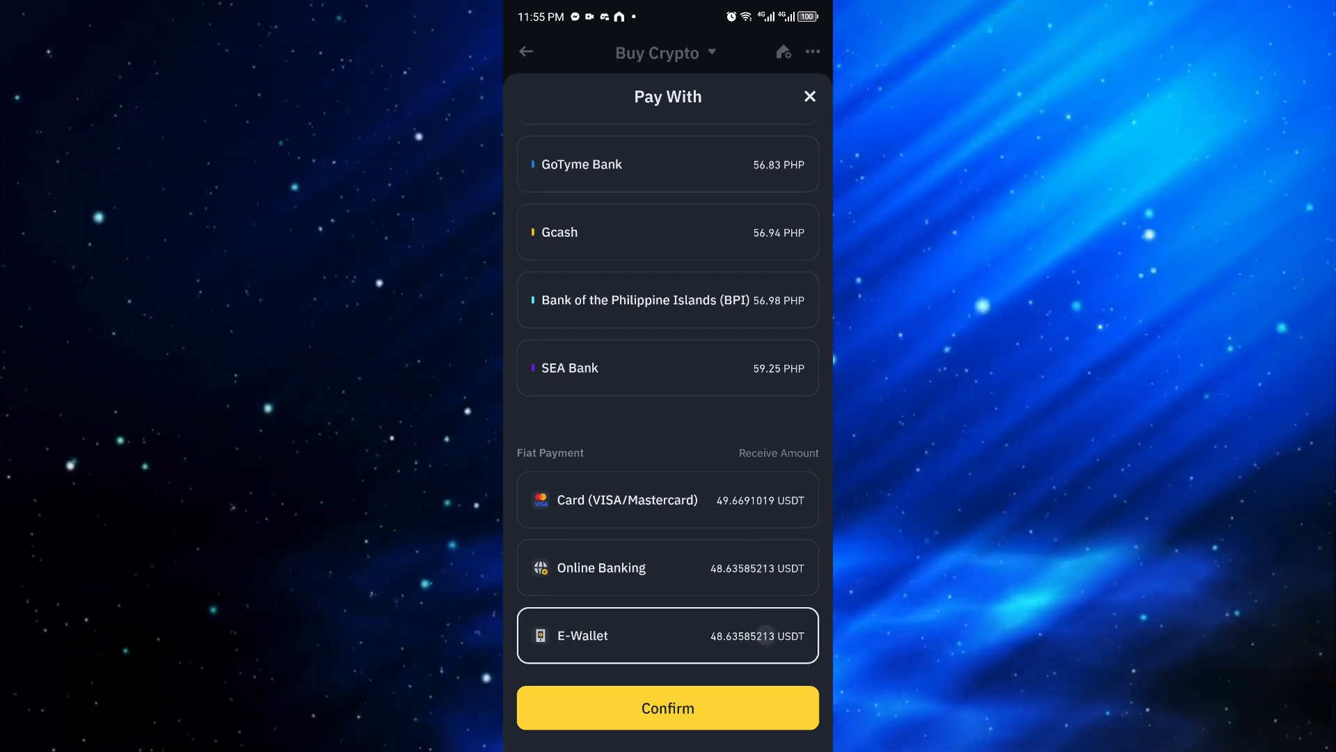
click(668, 568)
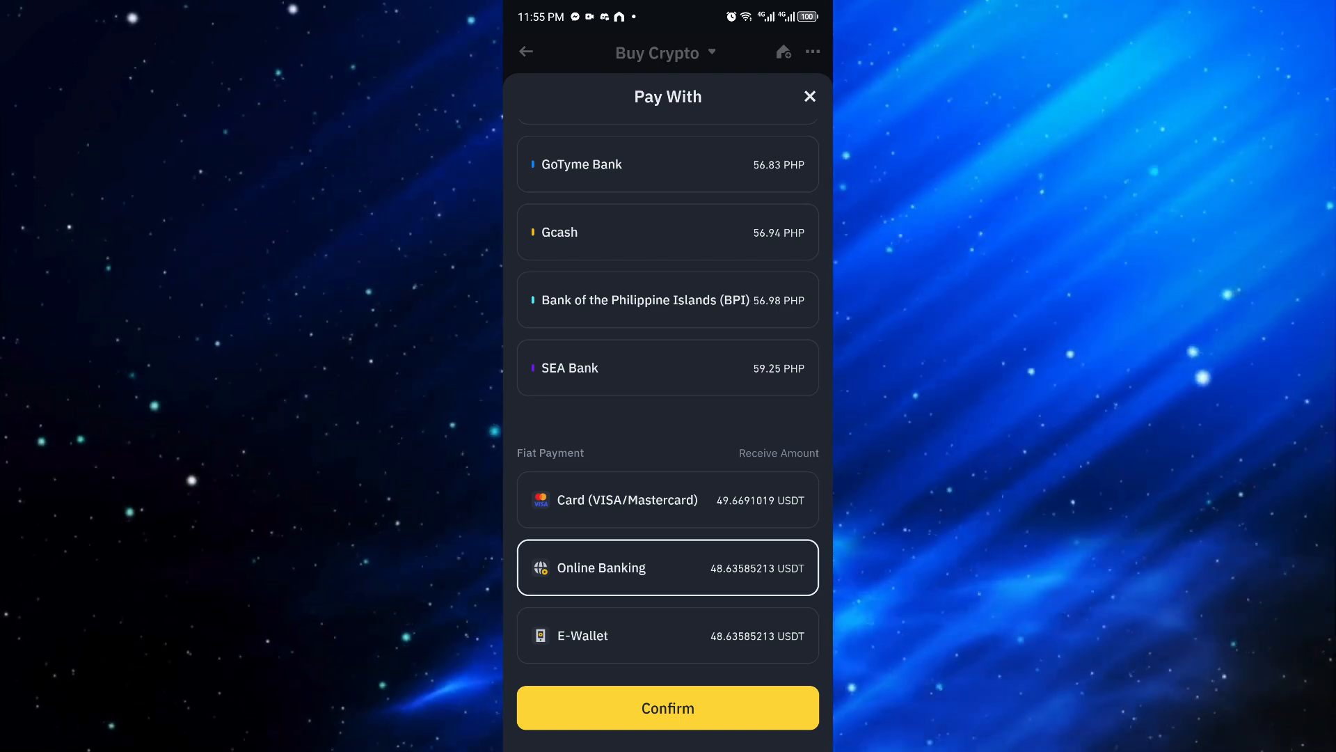